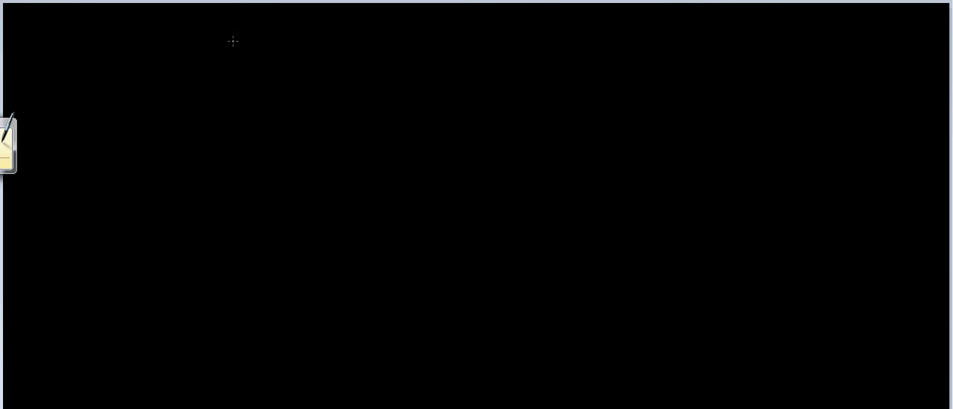
{"action": "mouse_move", "coordinate": [232, 51]}
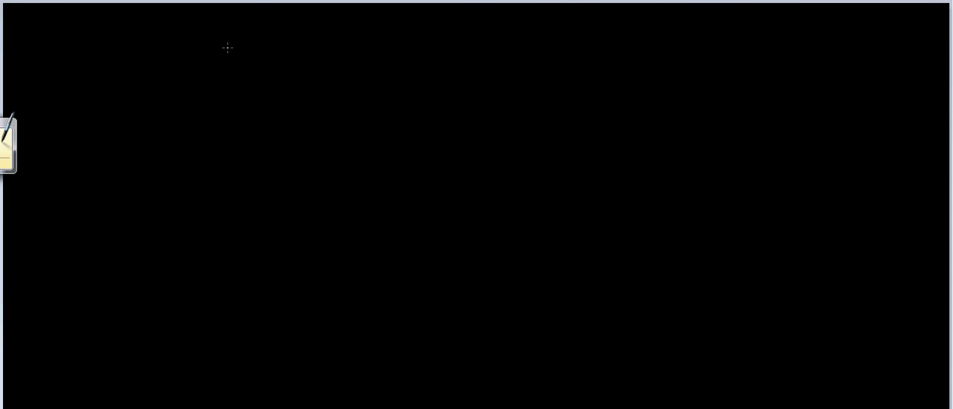
{"action": "mouse_move", "coordinate": [294, 21]}
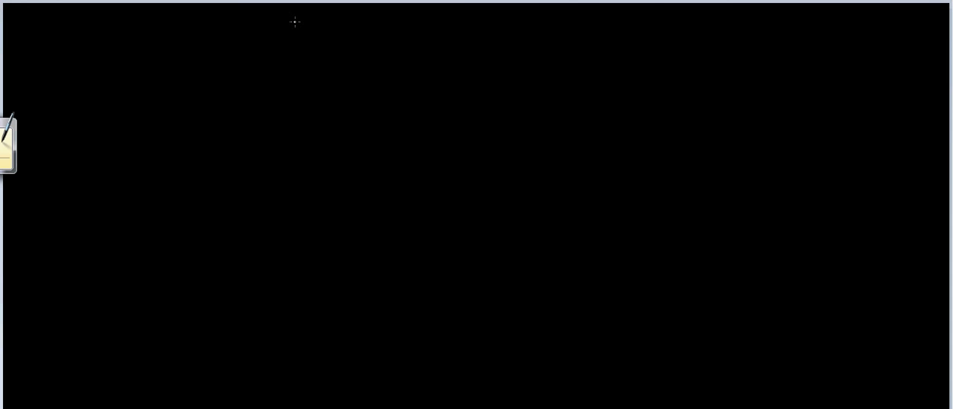
{"action": "mouse_move", "coordinate": [261, 39]}
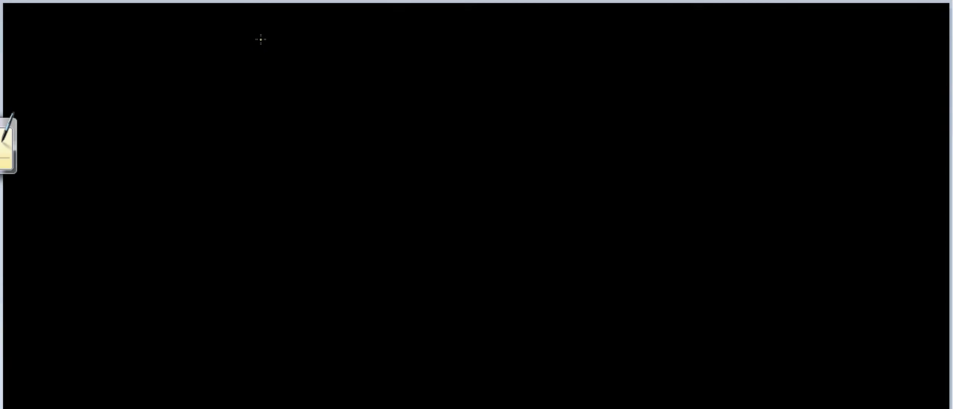
{"action": "mouse_move", "coordinate": [260, 42]}
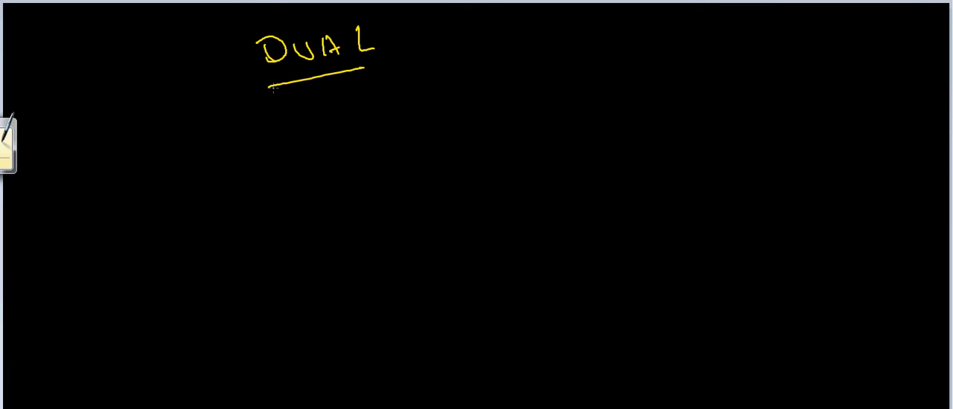
{"action": "mouse_move", "coordinate": [266, 130]}
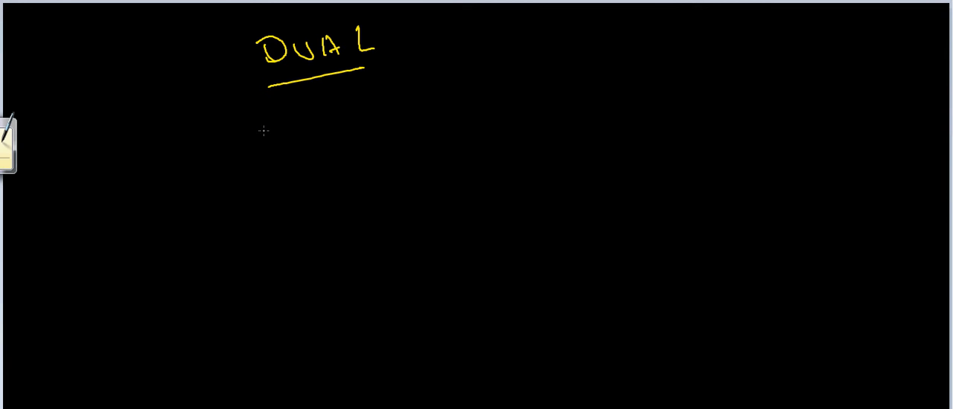
{"action": "mouse_move", "coordinate": [263, 129]}
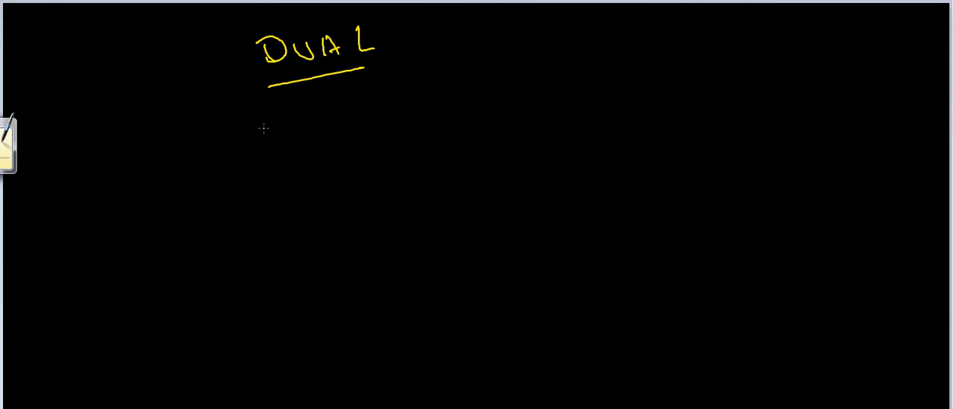
{"action": "mouse_move", "coordinate": [261, 123]}
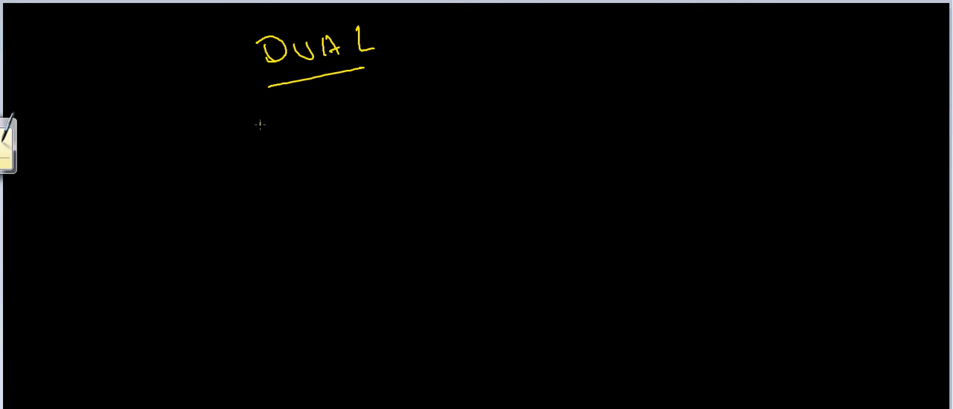
{"action": "mouse_move", "coordinate": [260, 128]}
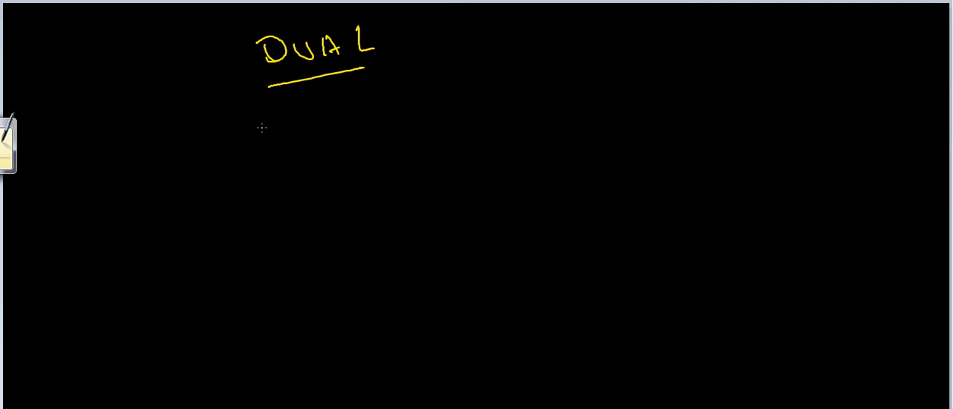
{"action": "mouse_move", "coordinate": [265, 119]}
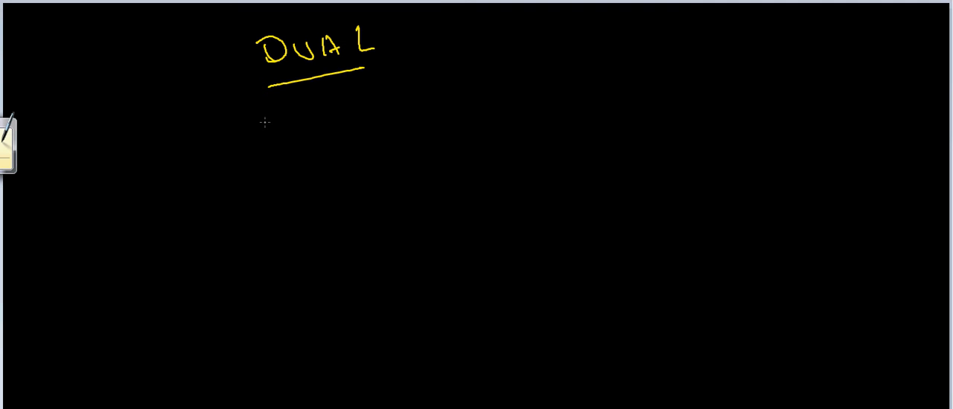
{"action": "mouse_move", "coordinate": [283, 96]}
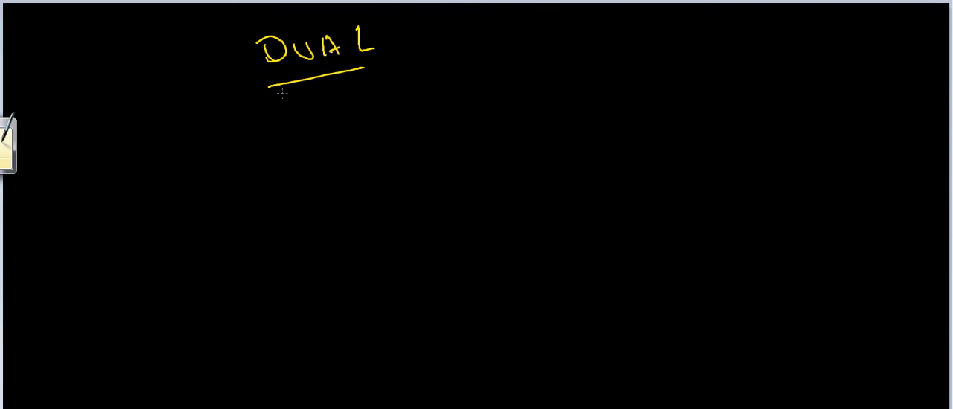
{"action": "mouse_move", "coordinate": [36, 133]}
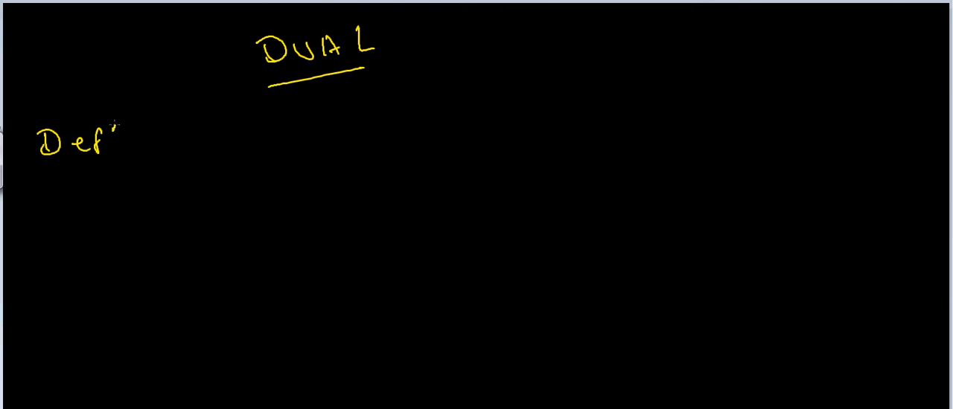
Handwrite "Defn: Given a Platonic solid P, if we connect the midpoints of adjacent faces".
{"action": "left_click_drag", "start_coordinate": [52, 171], "coordinate": [122, 161]}
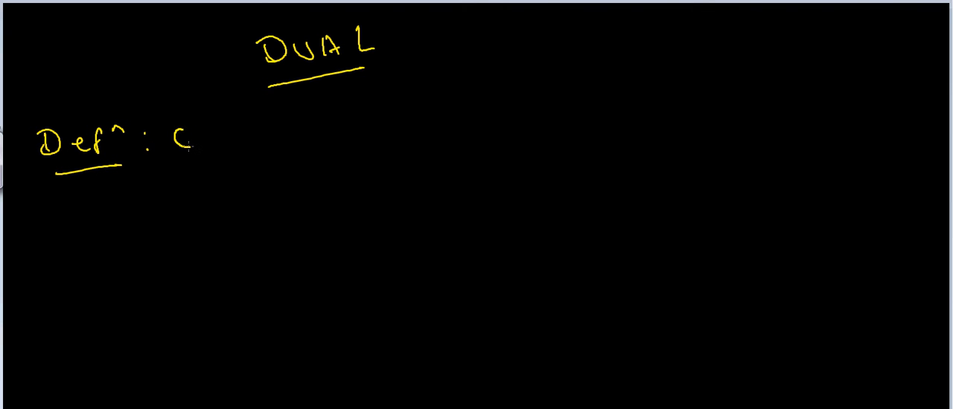
{"action": "type", "text": "Given a"}
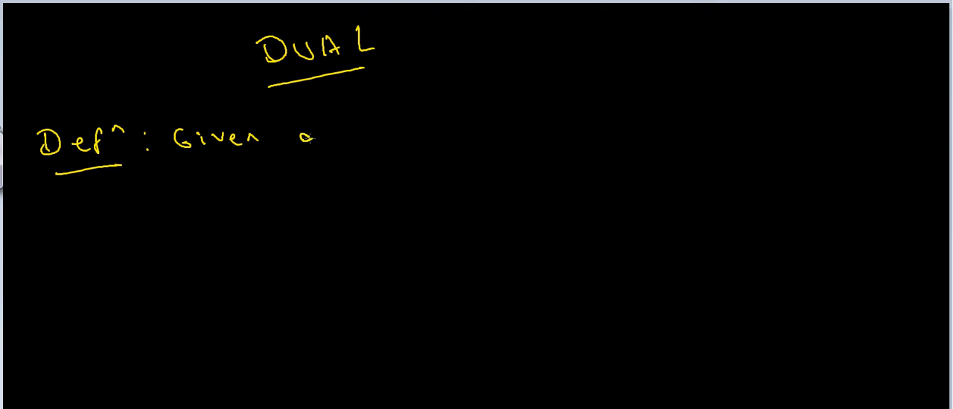
{"action": "type", "text": "plate"}
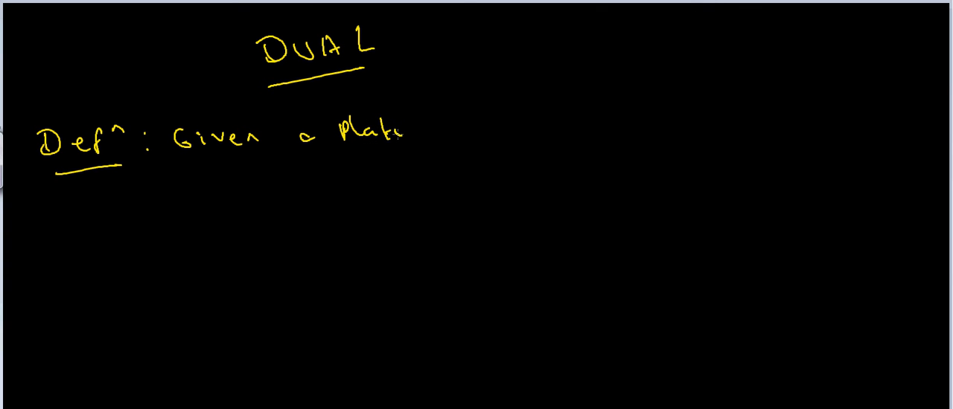
{"action": "type", "text": "onic So"}
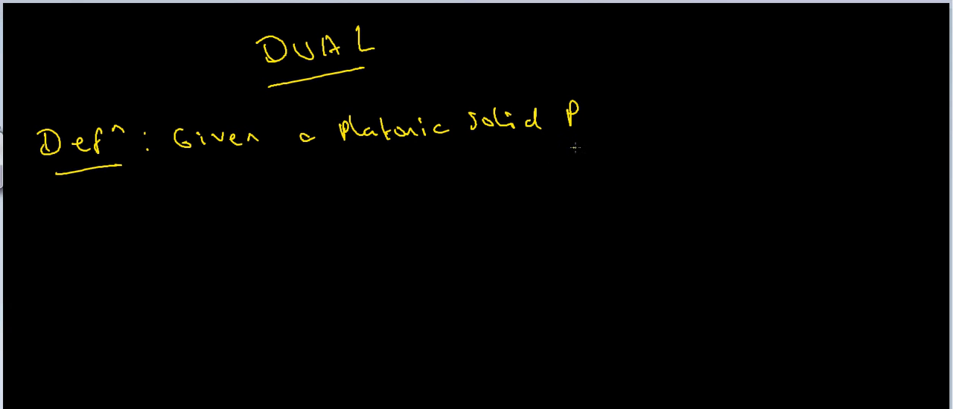
{"action": "type", "text": ", if we connect the"}
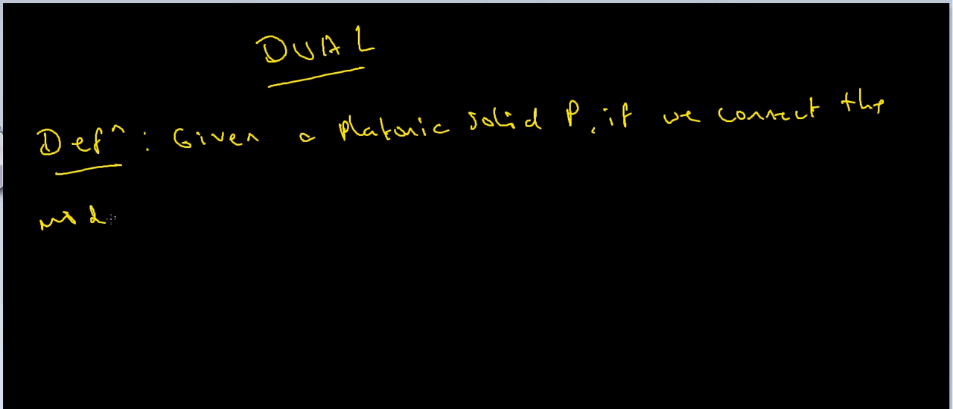
{"action": "type", "text": "points of adjacent faces with n"}
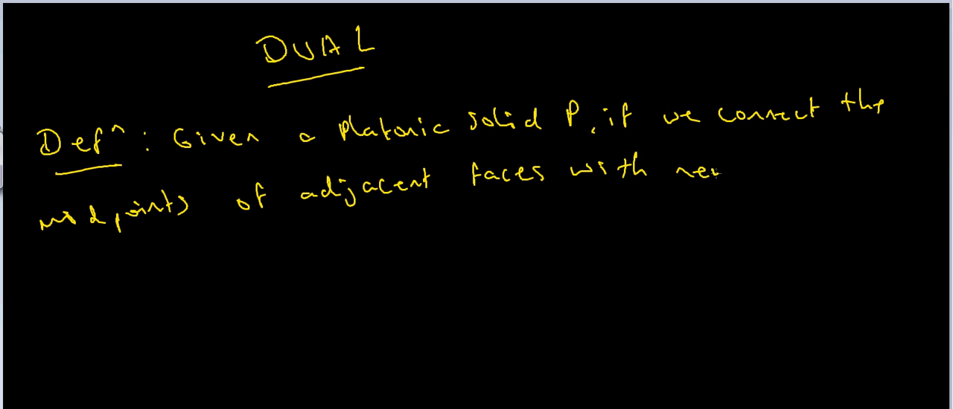
Continue: "with new edges, then these midpoints become the vertices of a new solid, the dual".
{"action": "type", "text": "edges,"}
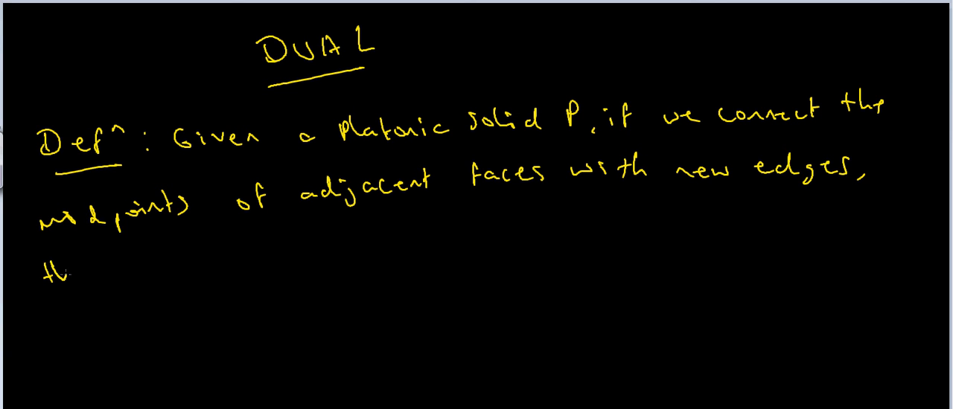
{"action": "type", "text": "then the"}
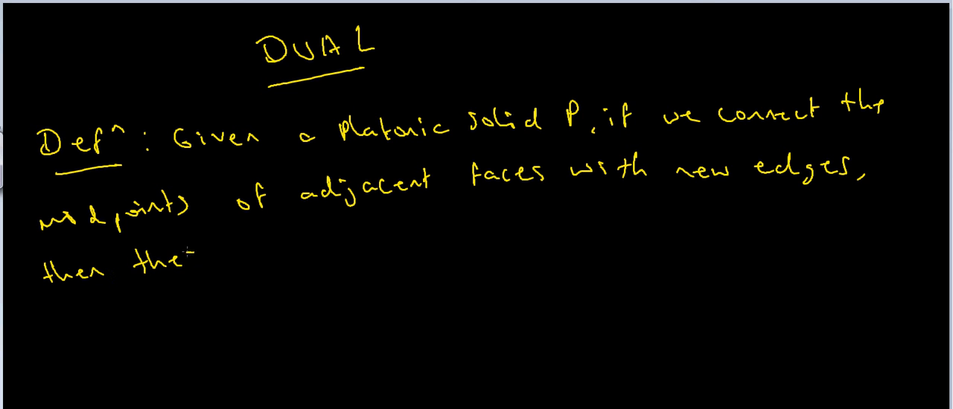
{"action": "type", "text": "these midpoints become the vertices"}
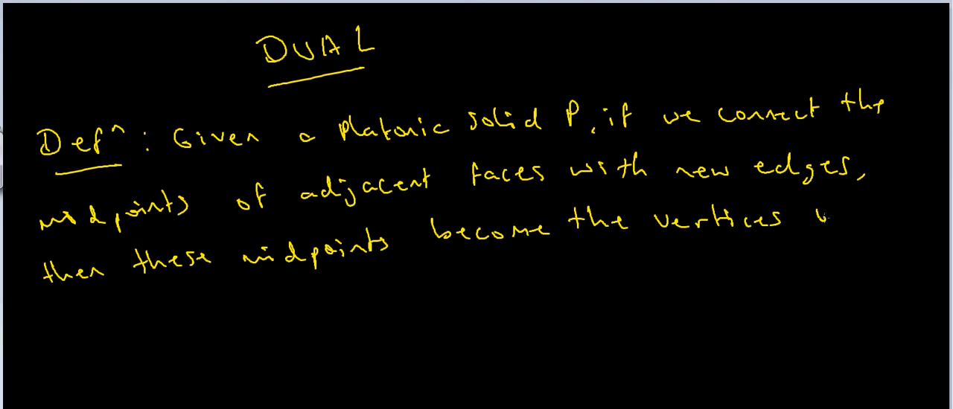
{"action": "type", "text": "of a"}
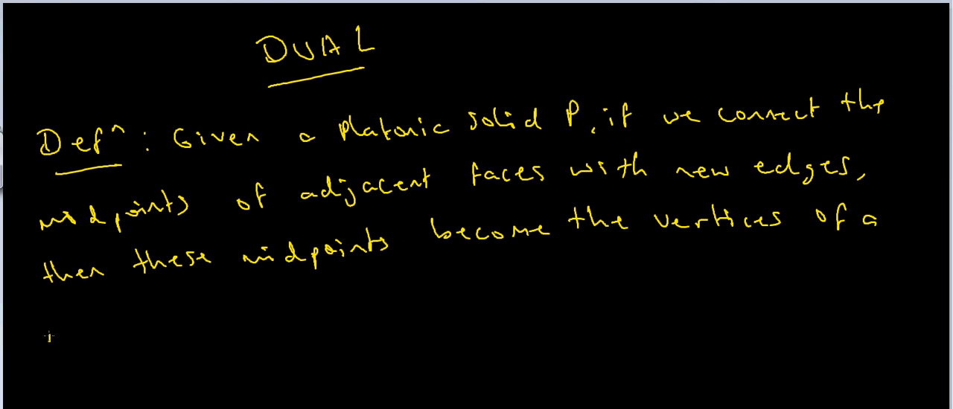
{"action": "type", "text": "new solid ,"}
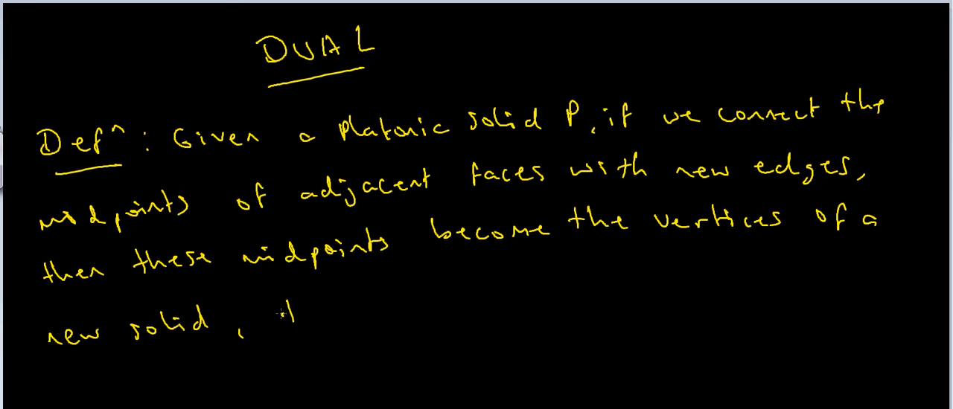
{"action": "type", "text": "the dual Platonic solid P*."}
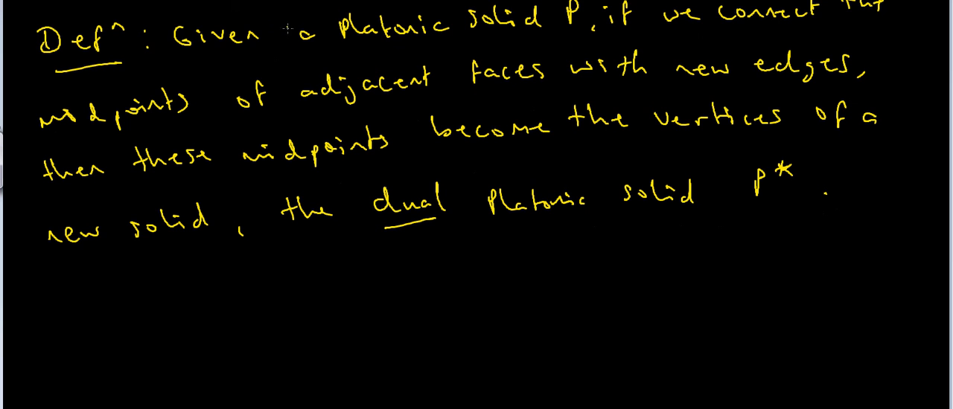
{"action": "mouse_move", "coordinate": [278, 61]}
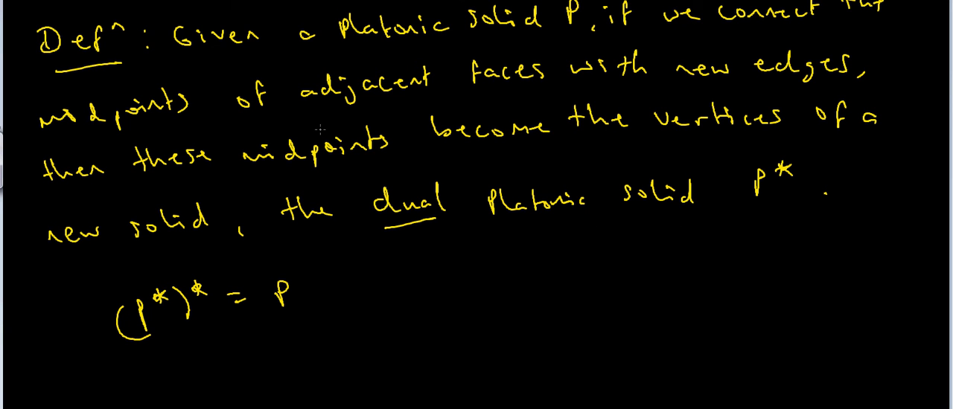
{"action": "mouse_move", "coordinate": [321, 117]}
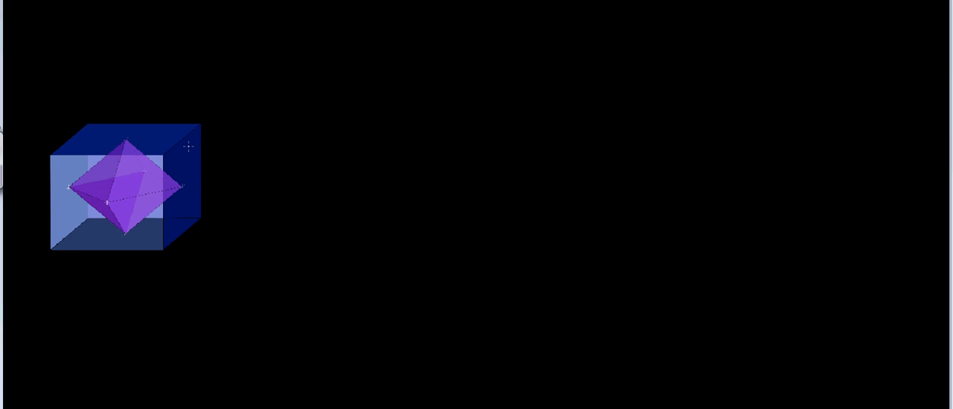
{"action": "mouse_move", "coordinate": [171, 158]}
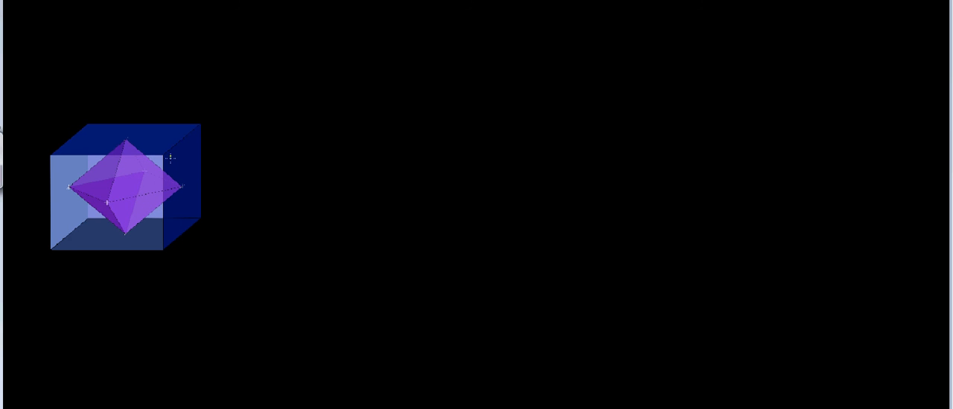
{"action": "mouse_move", "coordinate": [149, 149]}
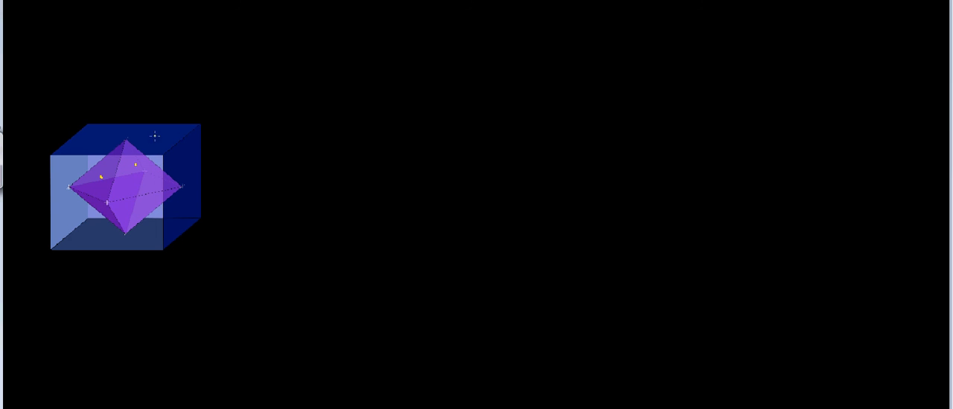
{"action": "mouse_move", "coordinate": [140, 116]}
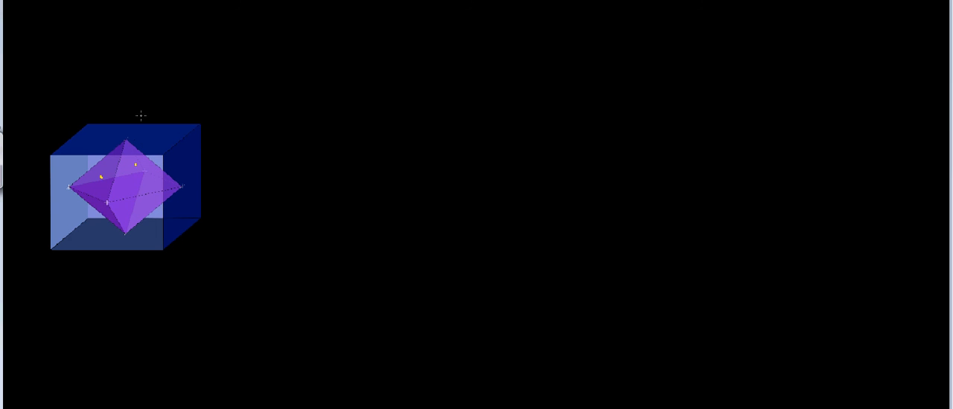